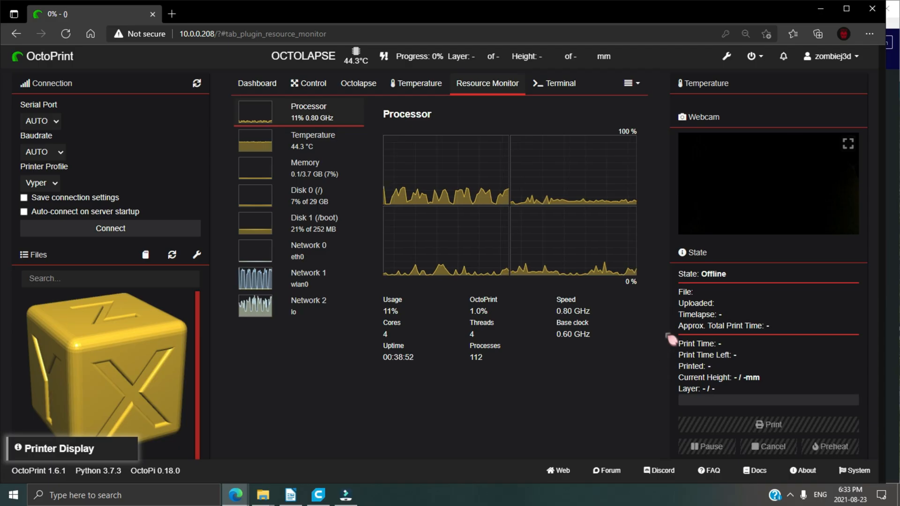
{"action": "mouse_move", "coordinate": [727, 56]}
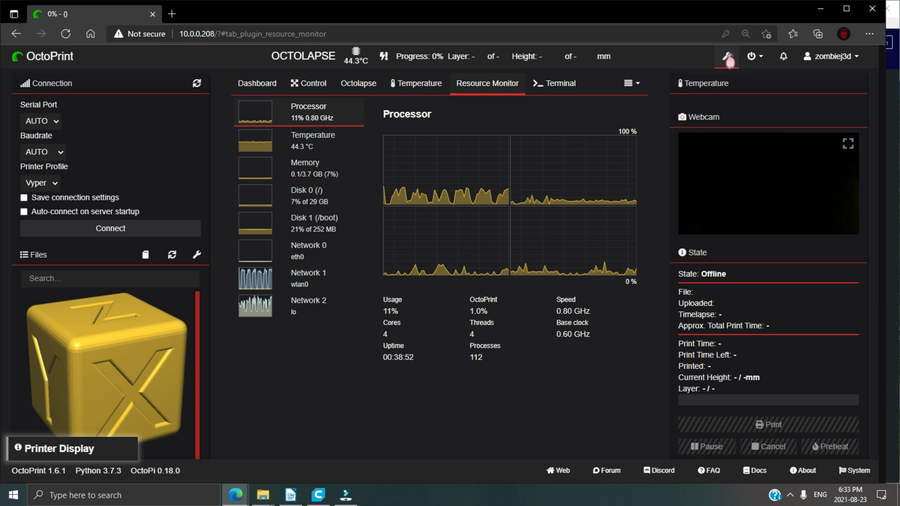
Review the installed plugins in OctoPrint settings and close without saving
{"action": "left_click", "coordinate": [727, 56]}
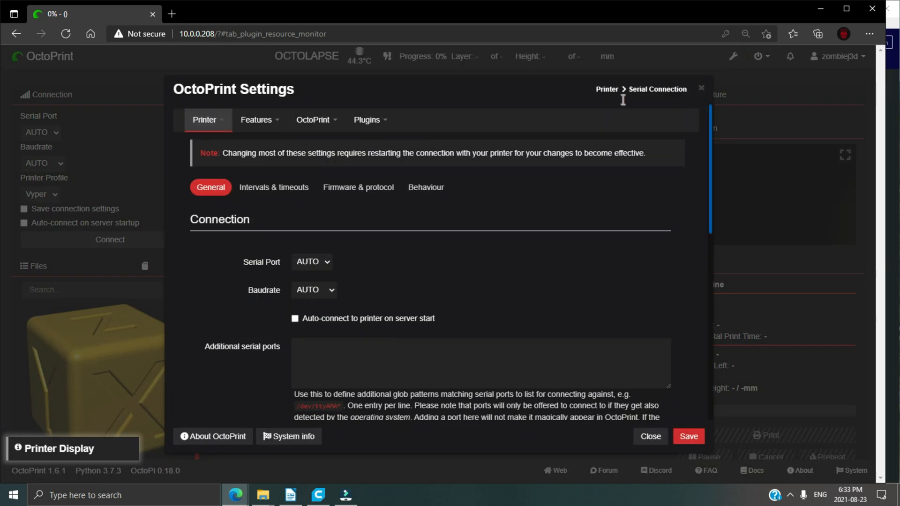
{"action": "left_click", "coordinate": [313, 119]}
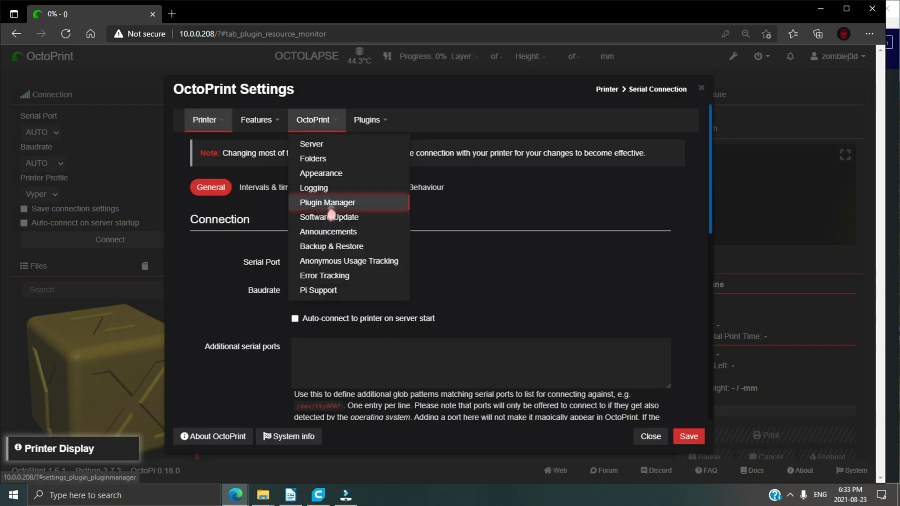
{"action": "left_click", "coordinate": [326, 202]}
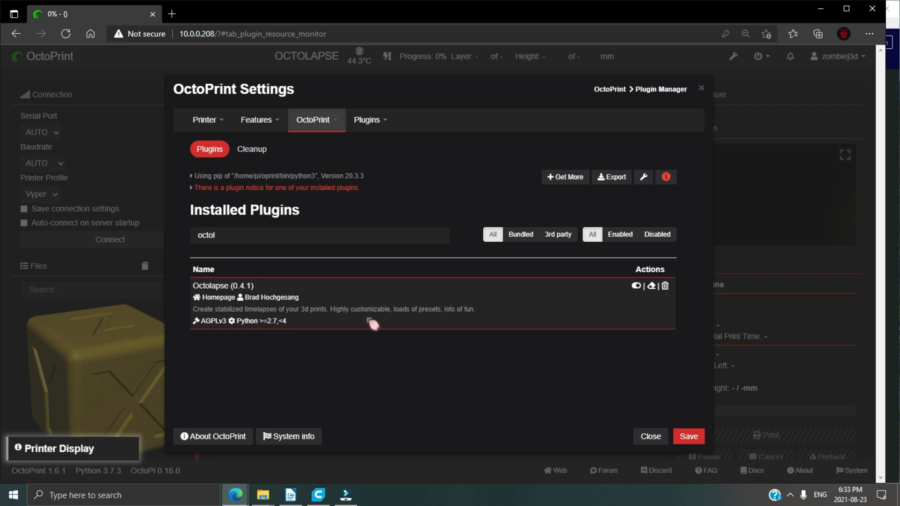
{"action": "mouse_move", "coordinate": [373, 307]}
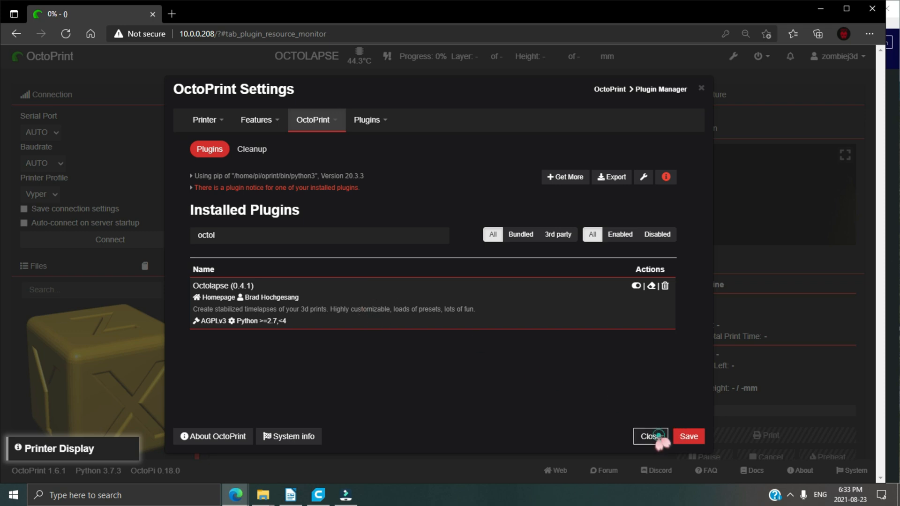
{"action": "left_click", "coordinate": [650, 436]}
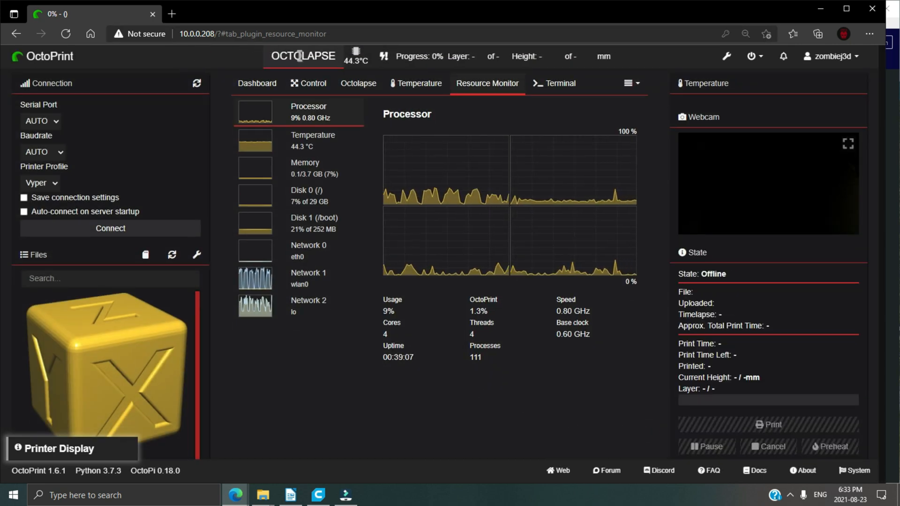
Switch to the Octolapse page showing Back Right stabilization and Smart - High Quality trigger
{"action": "left_click", "coordinate": [357, 83]}
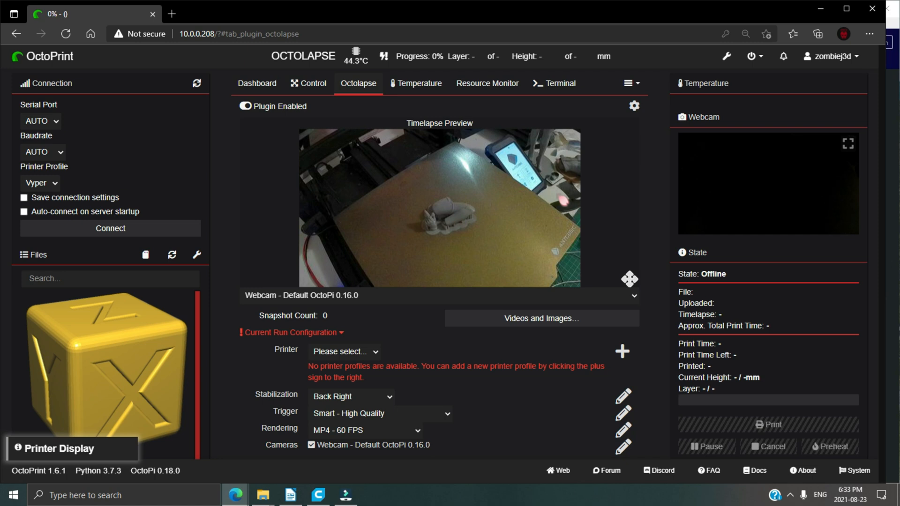
{"action": "mouse_move", "coordinate": [621, 354]}
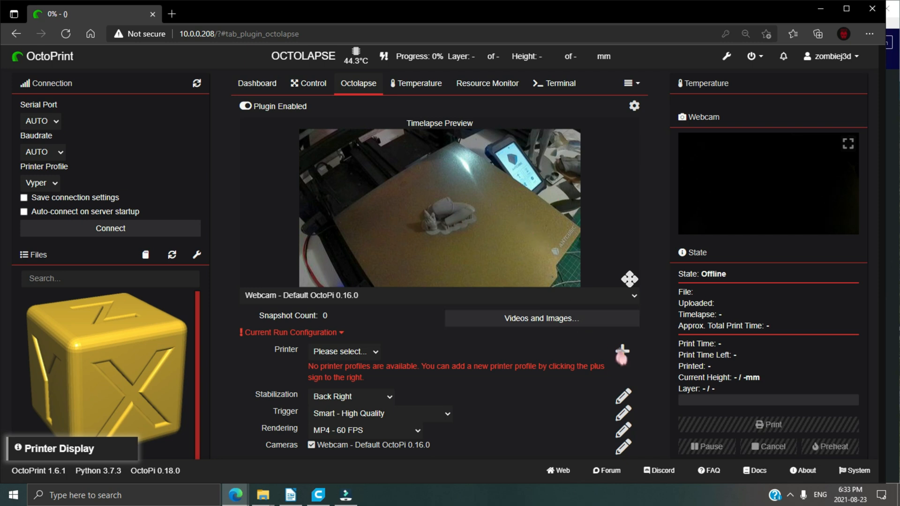
{"action": "mouse_move", "coordinate": [622, 353]}
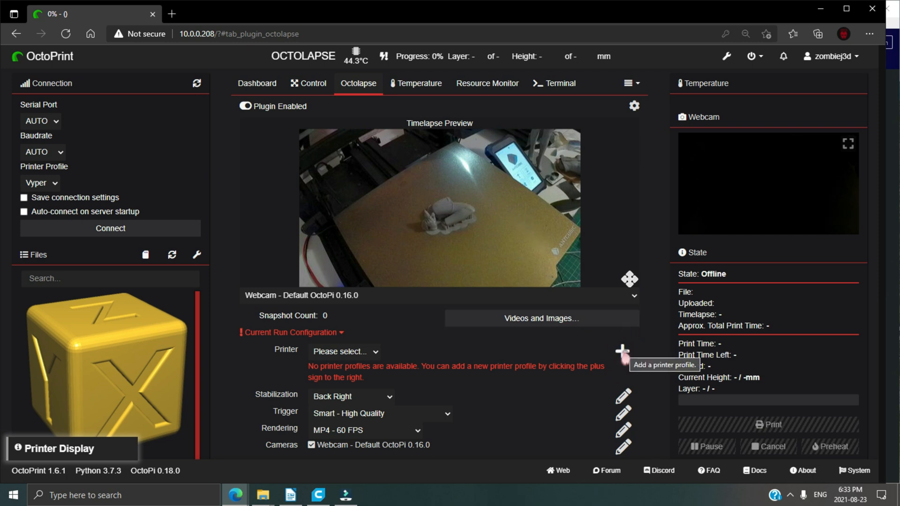
Add a printer profile named Vyper, described Anycubic Vyper, with slicer type Cura V4.2 and Above
{"action": "left_click", "coordinate": [621, 351]}
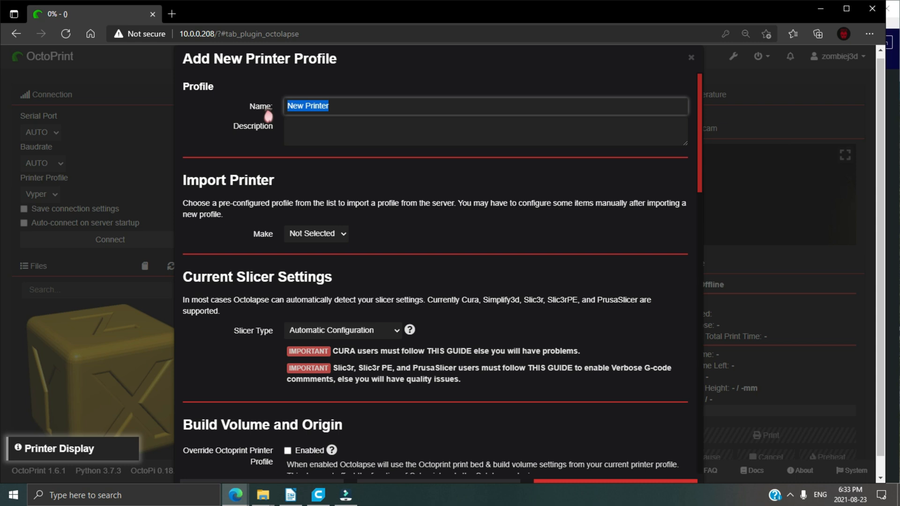
{"action": "type", "text": "Vyper"}
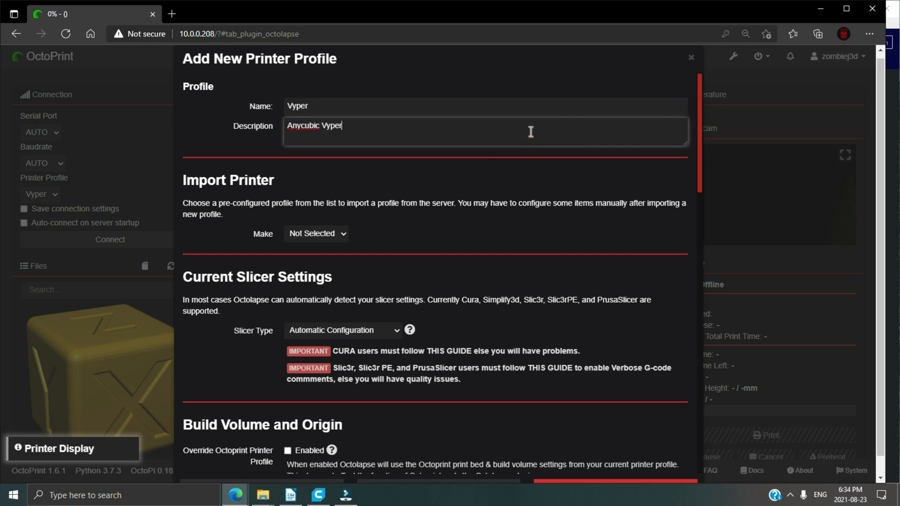
{"action": "scroll", "scroll_direction": "down", "scroll_amount": 3}
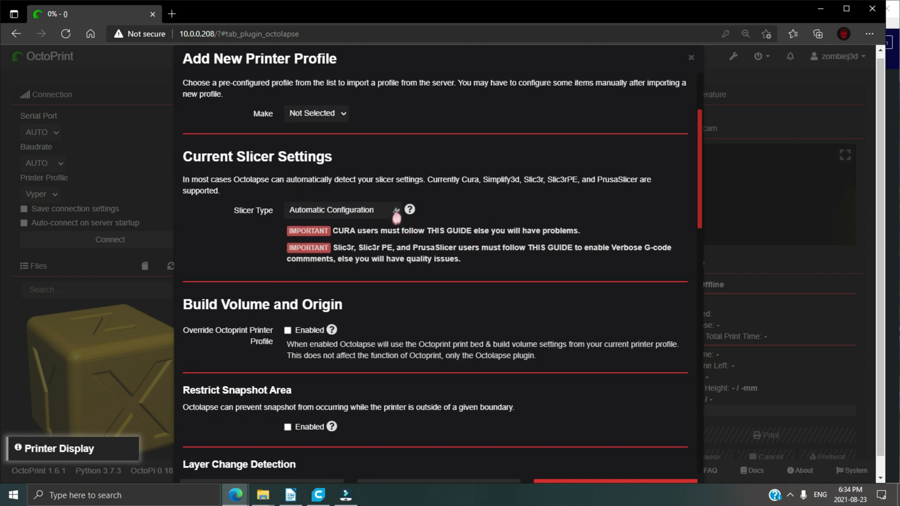
{"action": "left_click", "coordinate": [342, 210]}
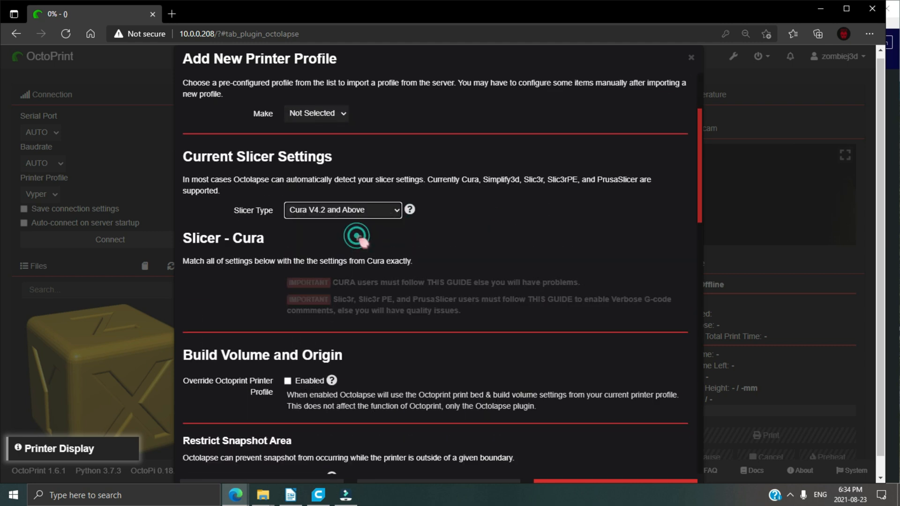
{"action": "scroll", "scroll_direction": "down", "scroll_amount": 3}
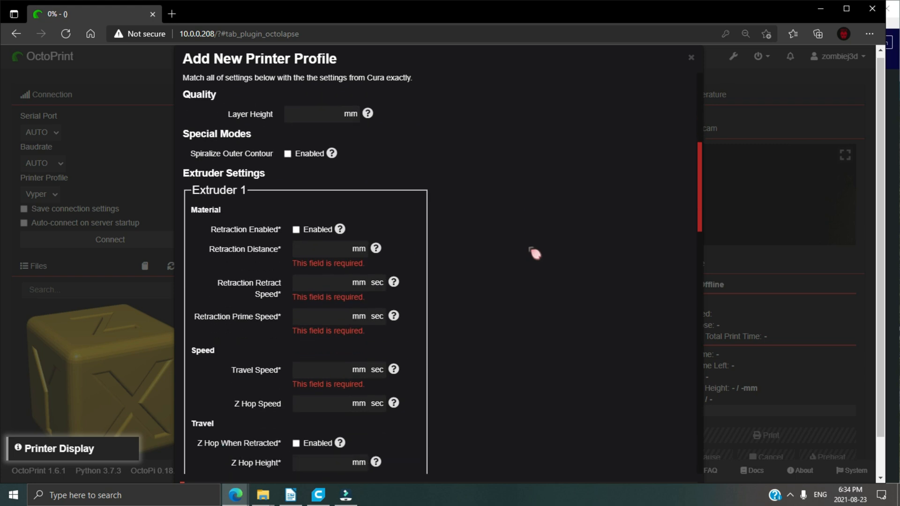
{"action": "mouse_move", "coordinate": [884, 270]}
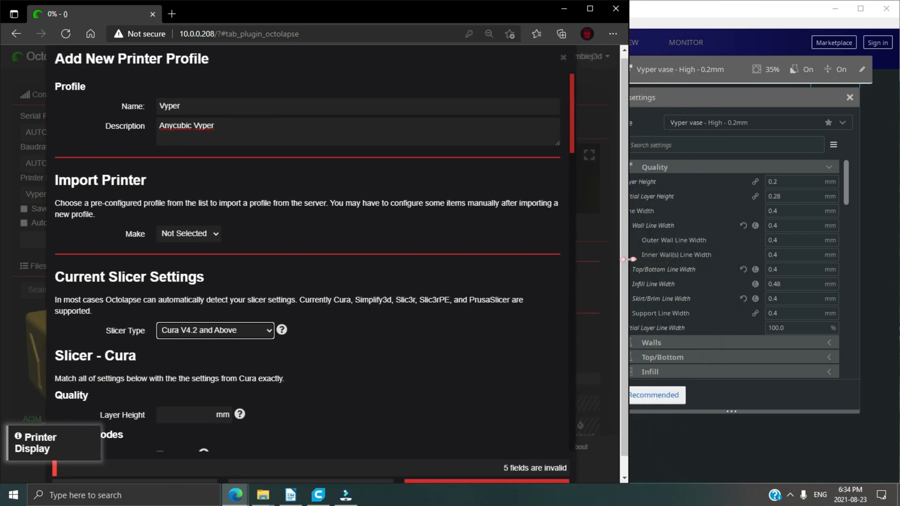
Set layer height 0.2 and enable retraction of 8 mm at speed 40, prime speed 45
{"action": "scroll", "scroll_direction": "down", "scroll_amount": 3}
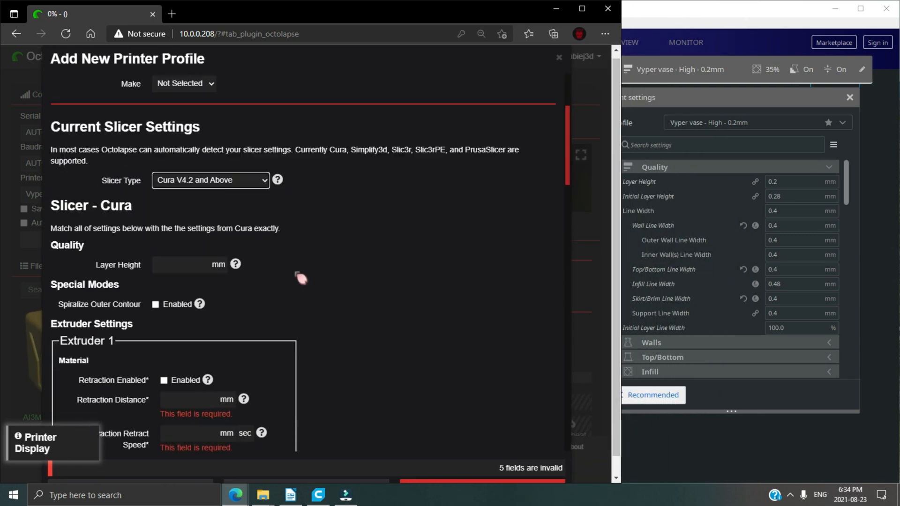
{"action": "scroll", "scroll_direction": "down", "scroll_amount": 3}
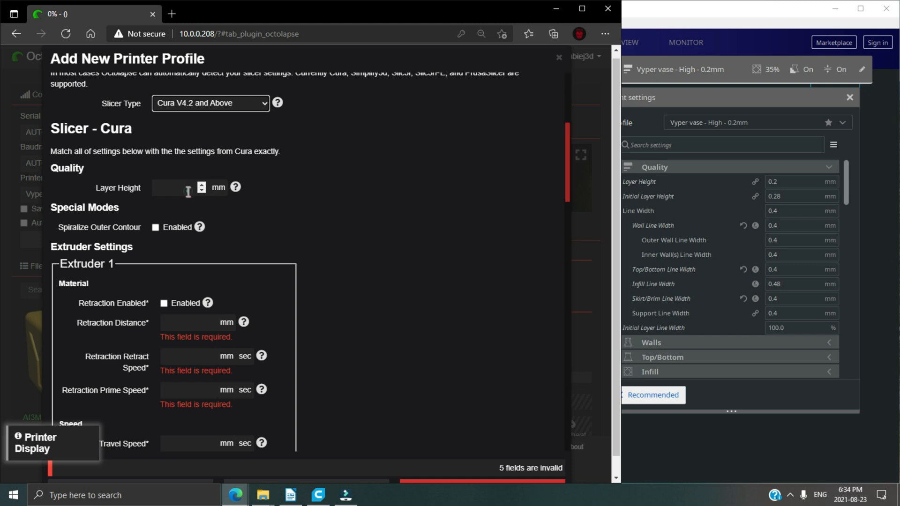
{"action": "type", "text": ".2"}
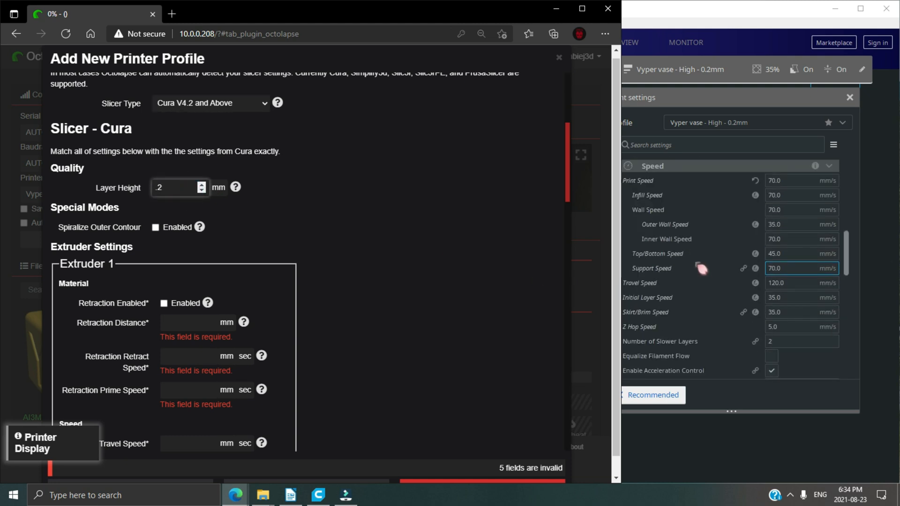
{"action": "scroll", "scroll_direction": "down", "scroll_amount": 3}
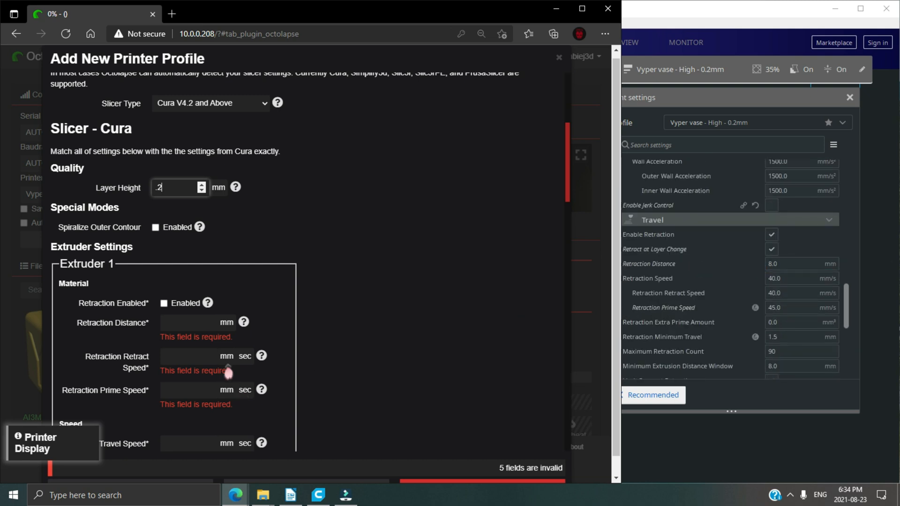
{"action": "left_click", "coordinate": [164, 303]}
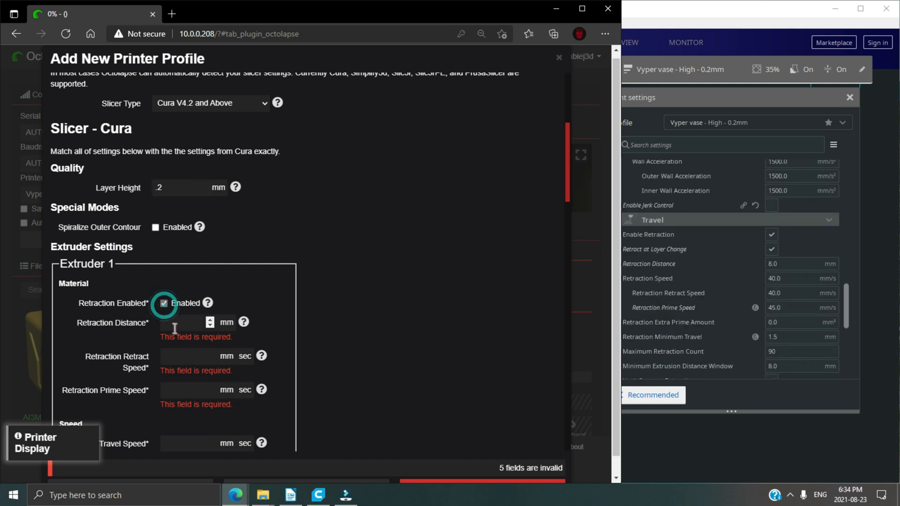
{"action": "type", "text": "8"}
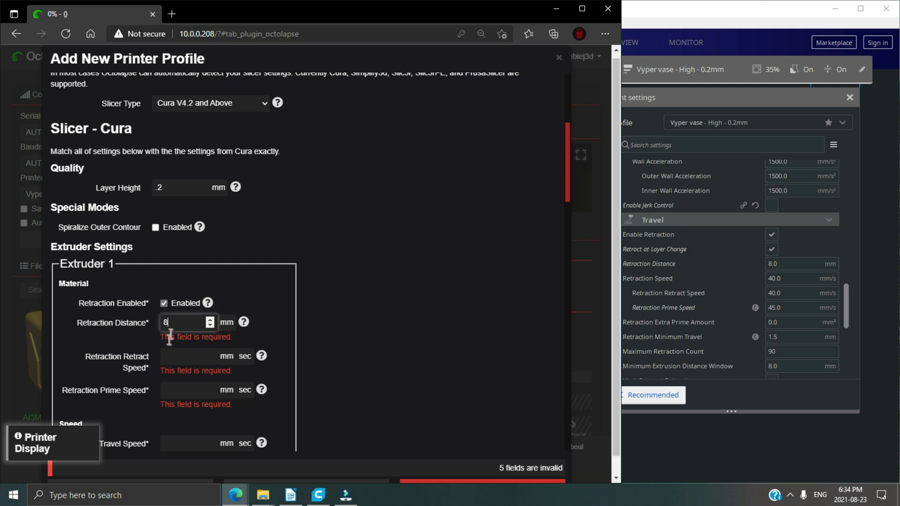
{"action": "type", "text": "40"}
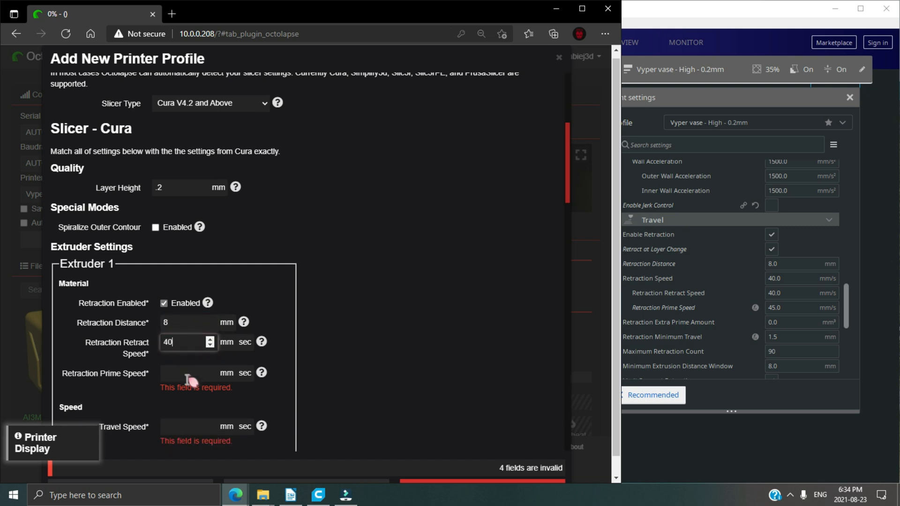
{"action": "type", "text": "45"}
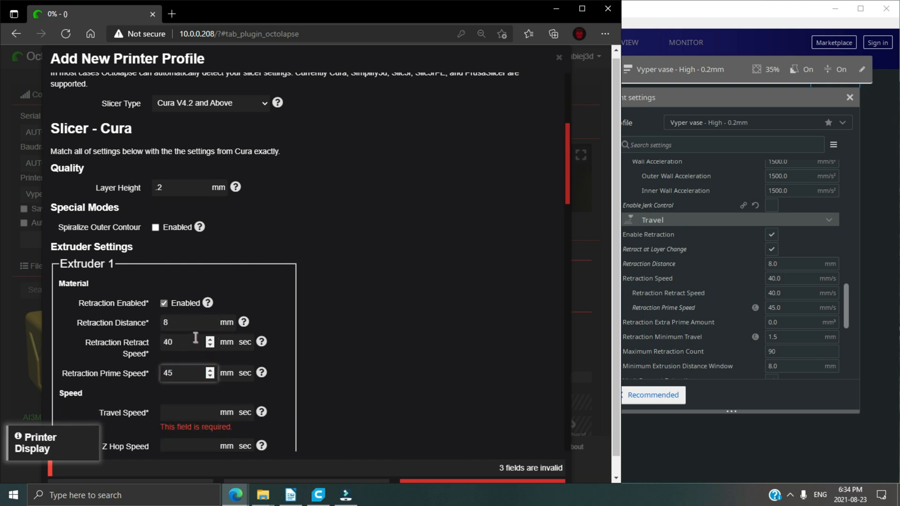
Set travel speed 120 and Z hop speed 5 with Z hop when retracted enabled
{"action": "scroll", "scroll_direction": "down", "scroll_amount": 3}
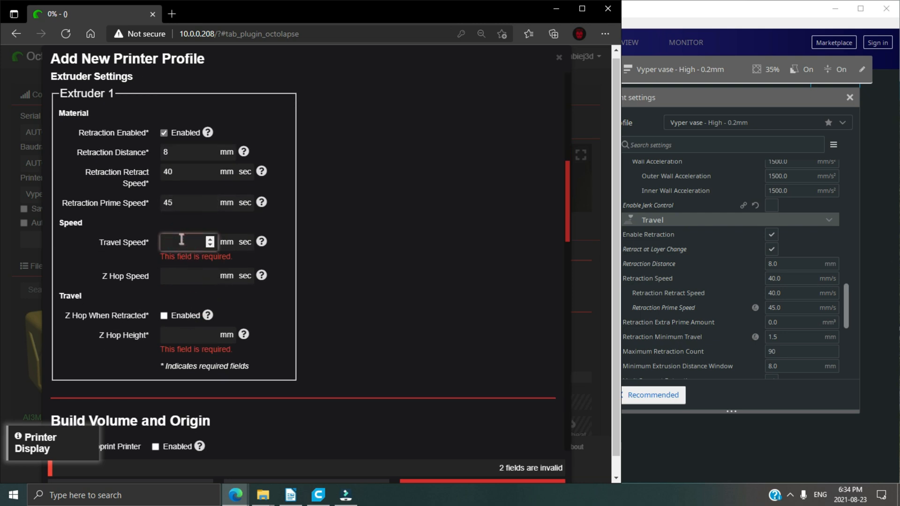
{"action": "type", "text": "120"}
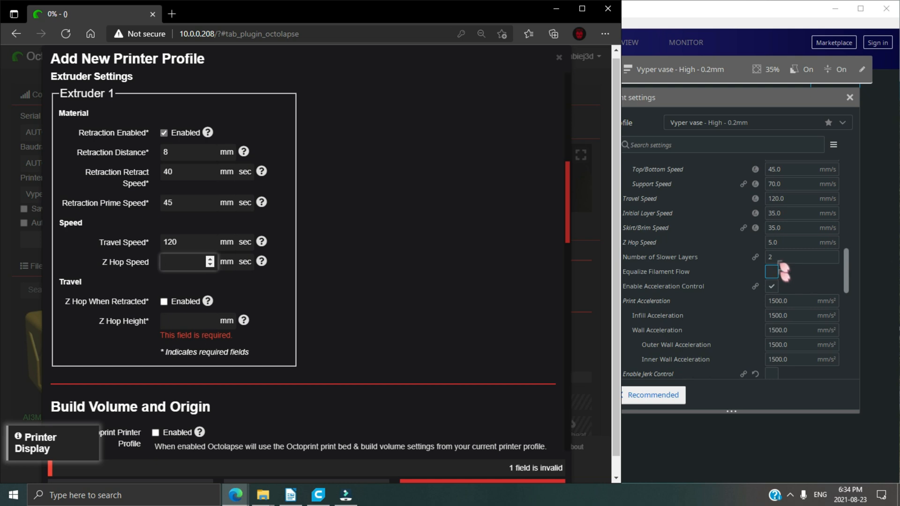
{"action": "type", "text": "5"}
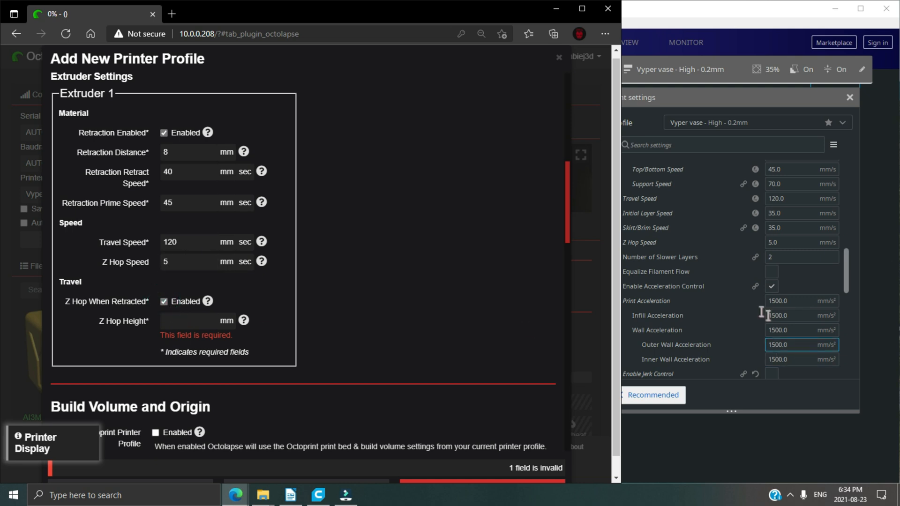
{"action": "scroll", "scroll_direction": "up", "scroll_amount": 3}
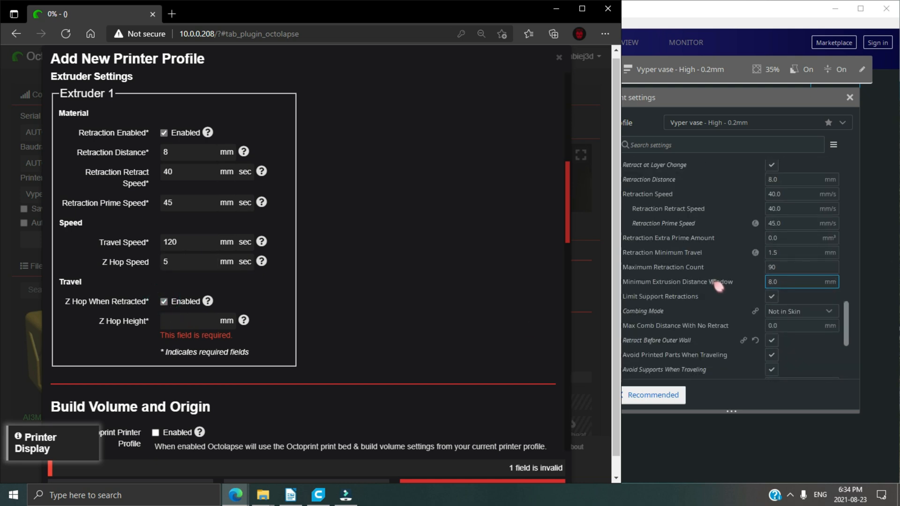
{"action": "scroll", "scroll_direction": "down", "scroll_amount": 3}
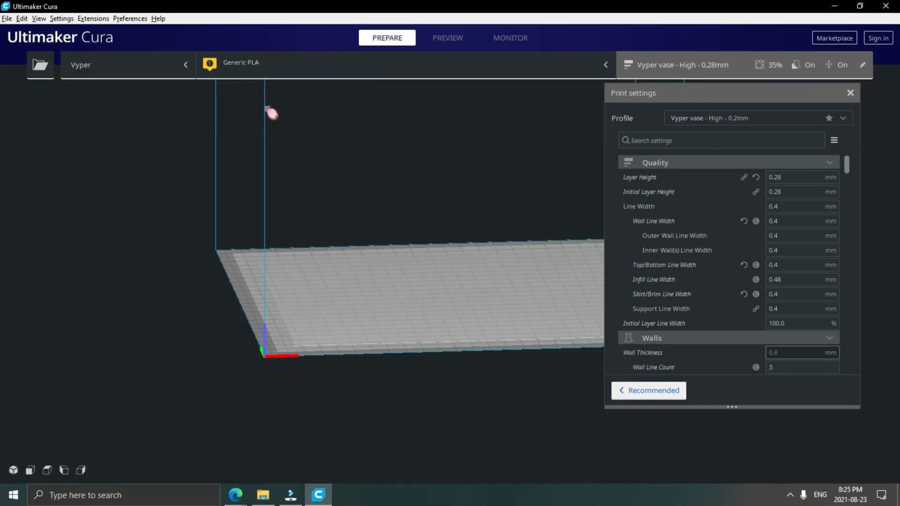
{"action": "mouse_move", "coordinate": [106, 32]}
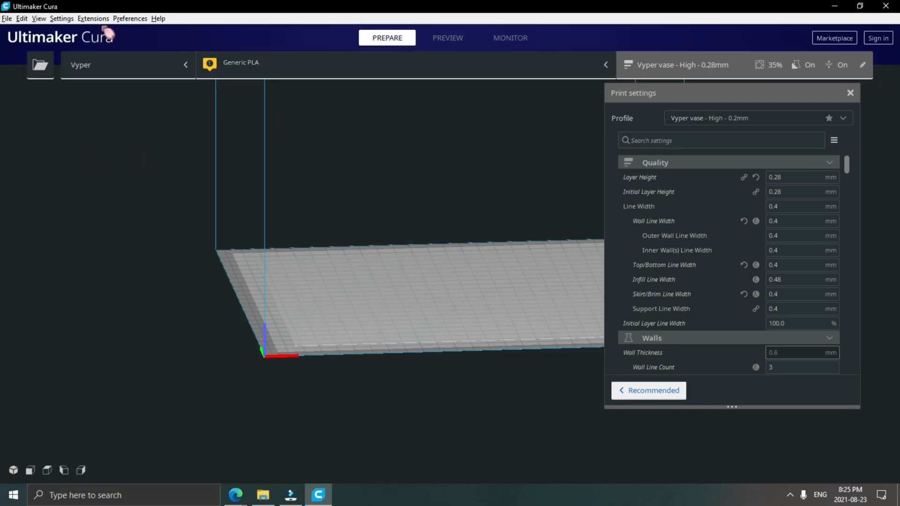
In Cura preferences, select the Vyper printer and view its machine settings
{"action": "left_click", "coordinate": [129, 19]}
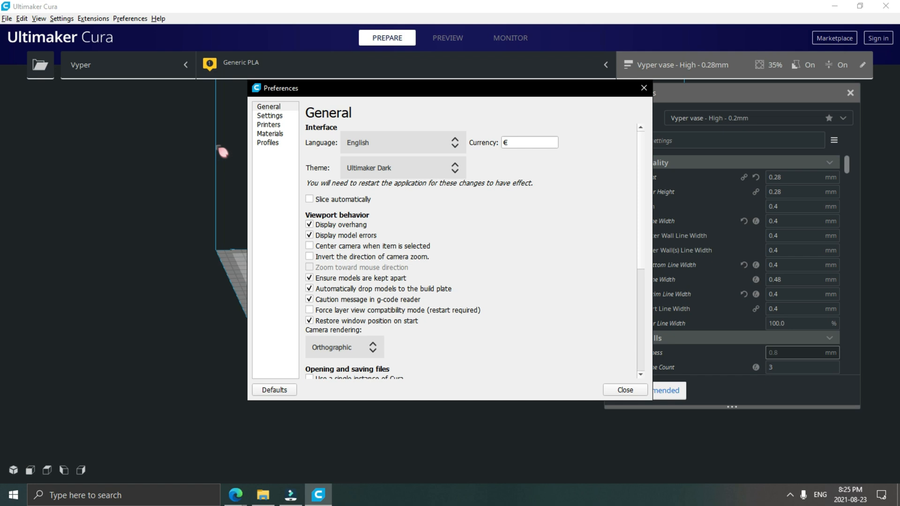
{"action": "left_click", "coordinate": [268, 124]}
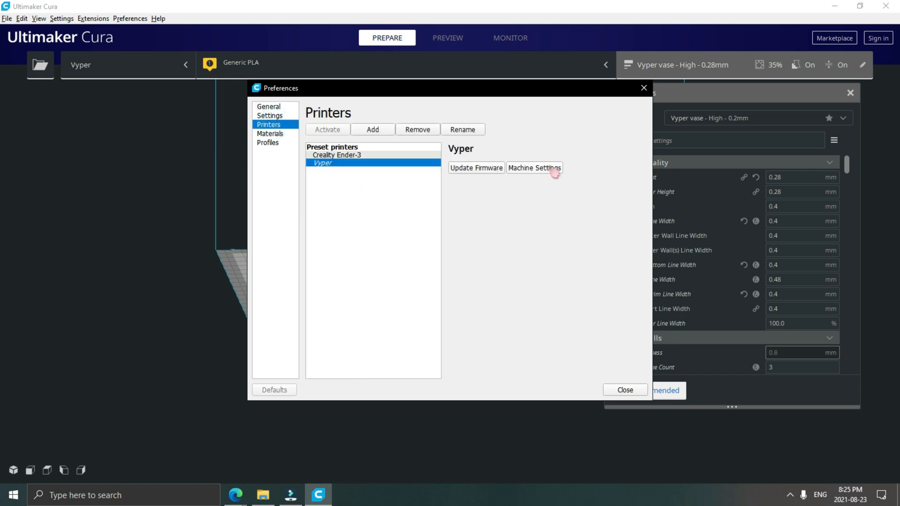
{"action": "left_click", "coordinate": [532, 168]}
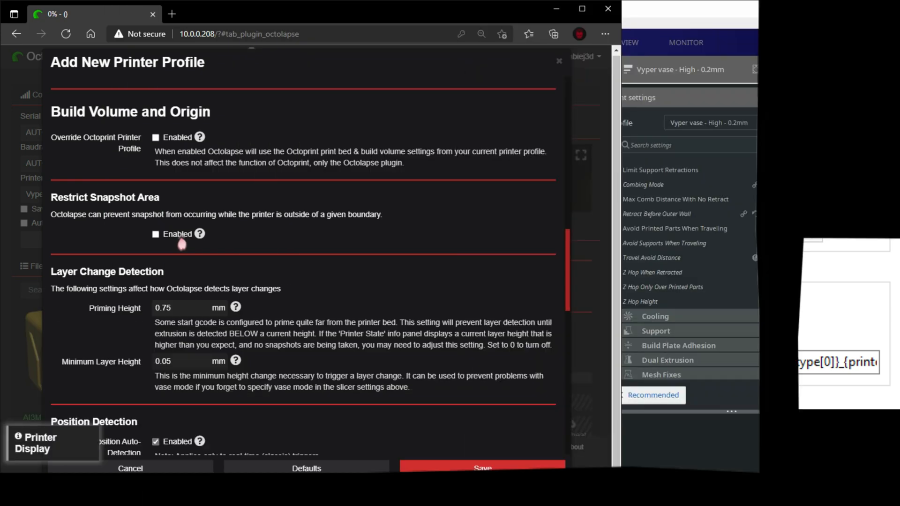
Override the OctoPrint build volume with width 250, depth 255, height 265 mm
{"action": "left_click", "coordinate": [155, 137]}
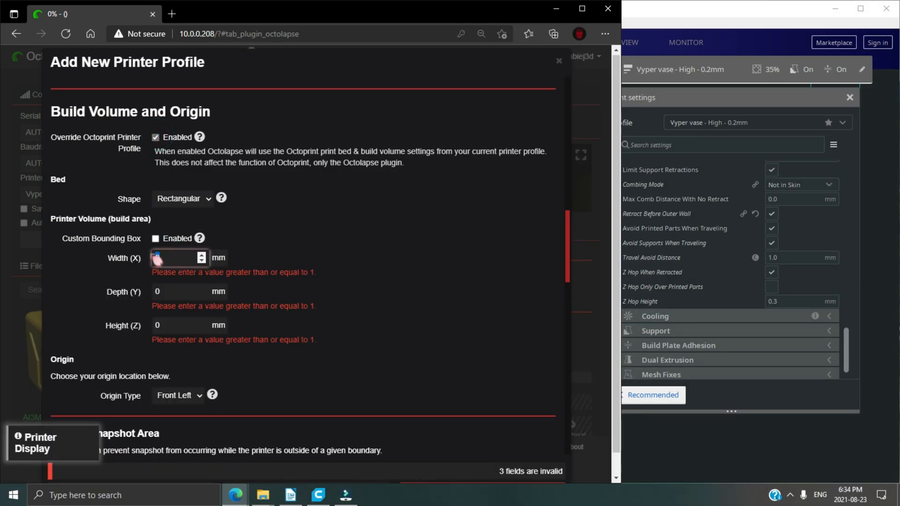
{"action": "type", "text": "250"}
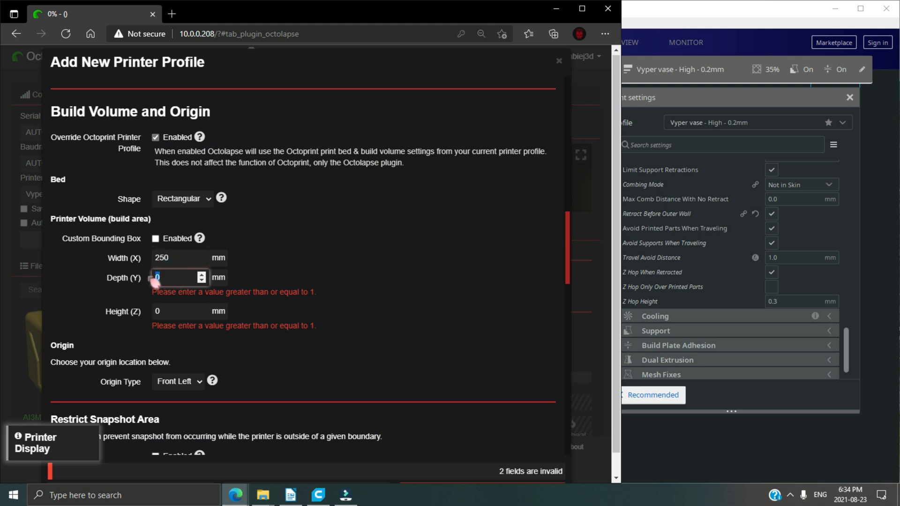
{"action": "type", "text": "255"}
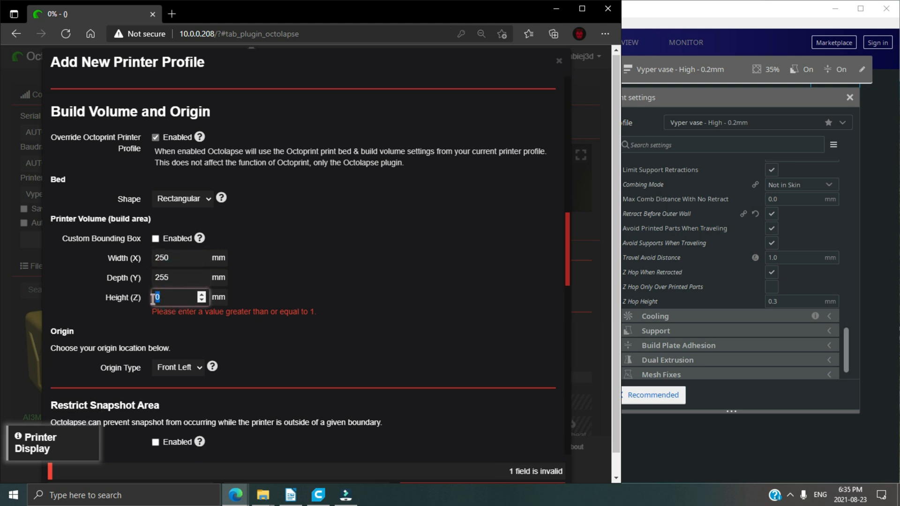
{"action": "type", "text": "265"}
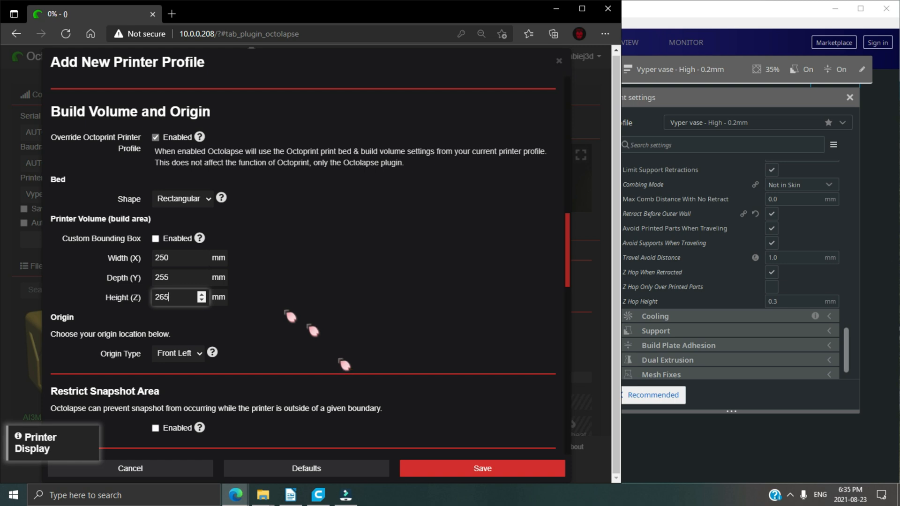
Save the new Vyper printer profile, making it the active Octolapse printer
{"action": "scroll", "scroll_direction": "down", "scroll_amount": 3}
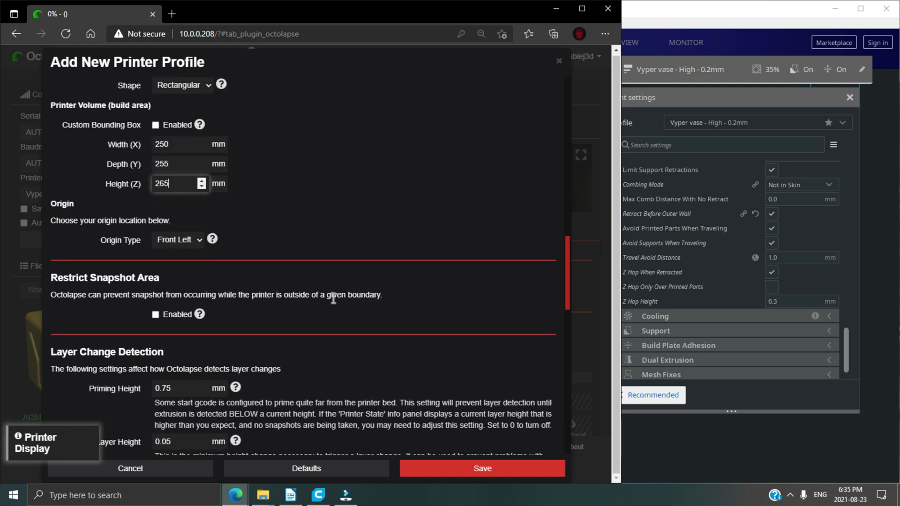
{"action": "scroll", "scroll_direction": "down", "scroll_amount": 3}
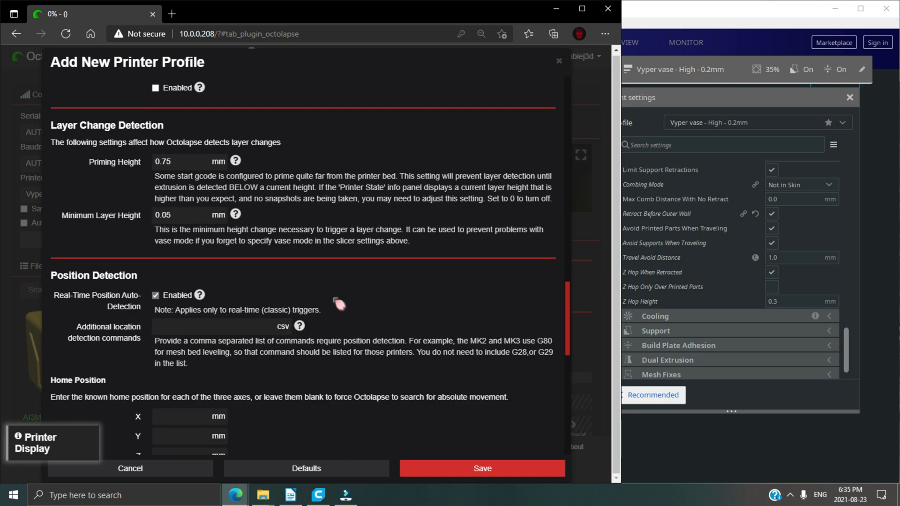
{"action": "scroll", "scroll_direction": "down", "scroll_amount": 3}
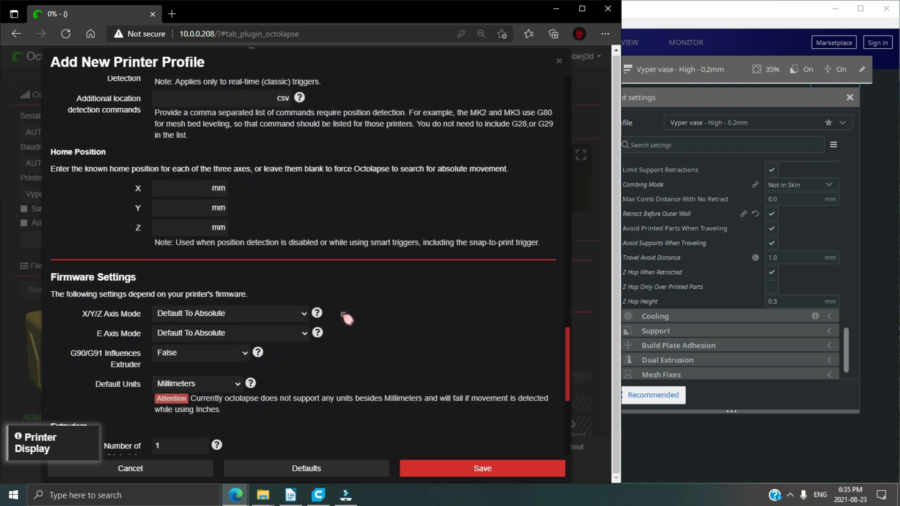
{"action": "scroll", "scroll_direction": "down", "scroll_amount": 3}
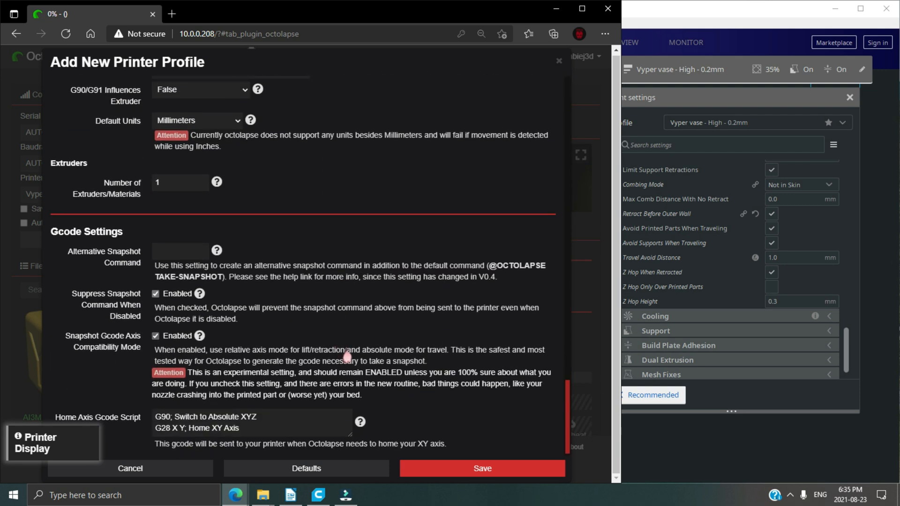
{"action": "left_click", "coordinate": [130, 469]}
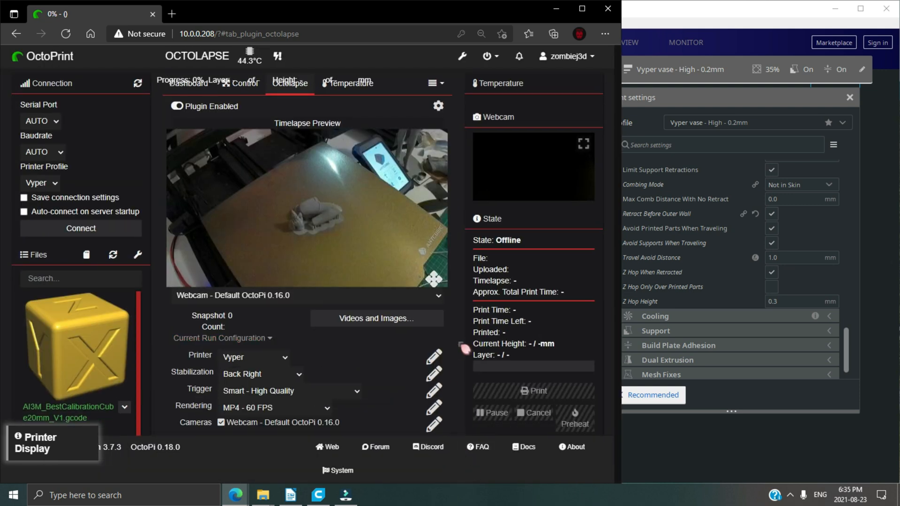
Keep Back Right stabilization and choose the Smart - High Quality trigger for the Vyper run
{"action": "scroll", "scroll_direction": "down", "scroll_amount": 3}
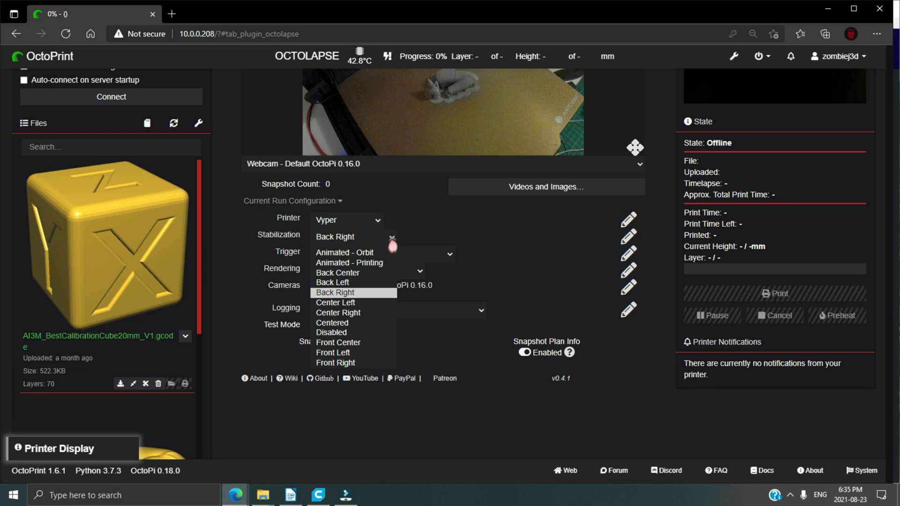
{"action": "mouse_move", "coordinate": [547, 254]}
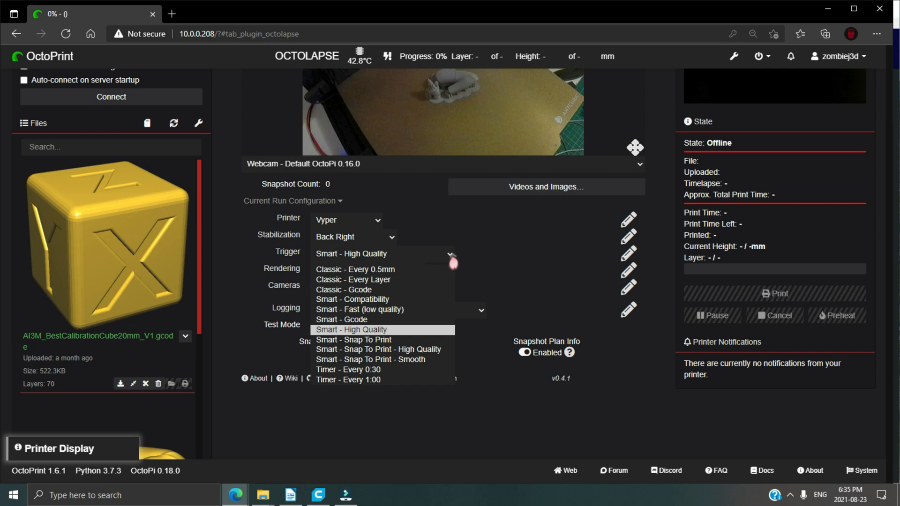
{"action": "left_click", "coordinate": [351, 329]}
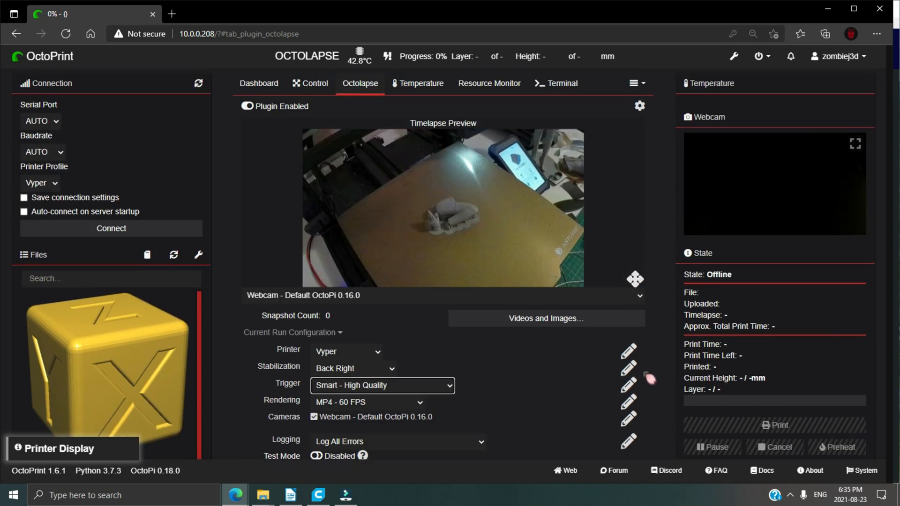
{"action": "mouse_move", "coordinate": [595, 315]}
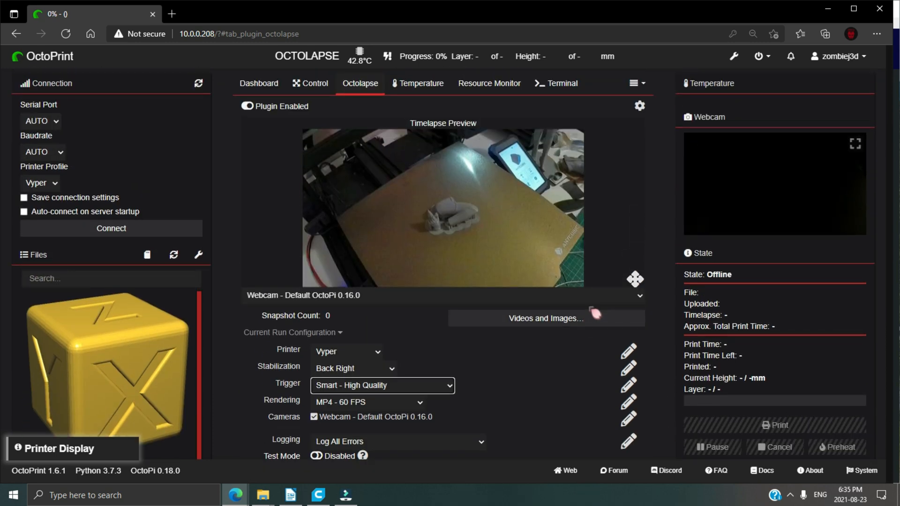